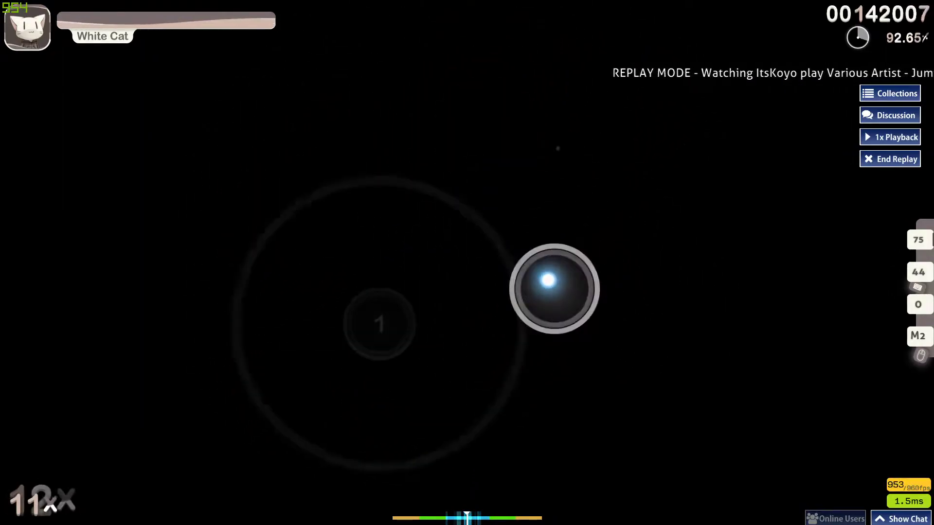
pyautogui.moveTo(440, 316)
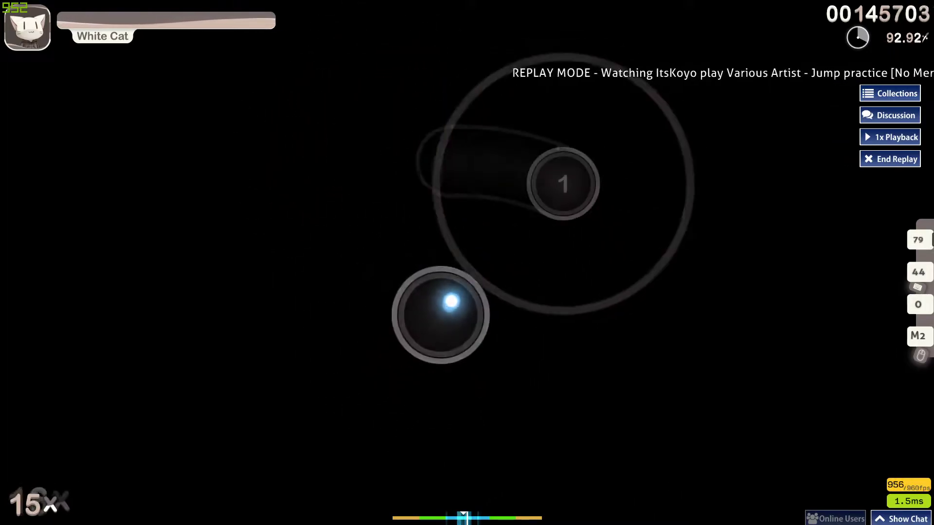